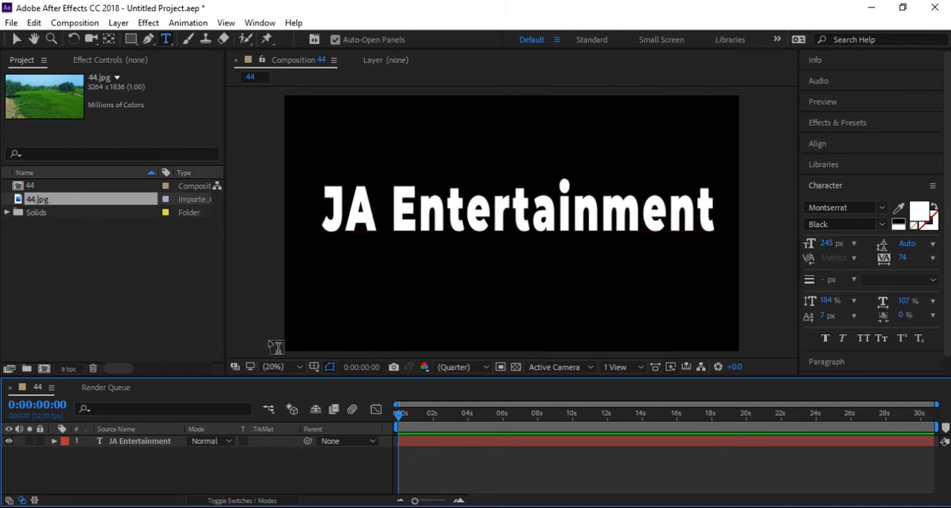
# Step: Place 44.jpg beneath the text layer and reveal the TrkMat column via Toggle Switches/Modes
pyautogui.click(514, 208)
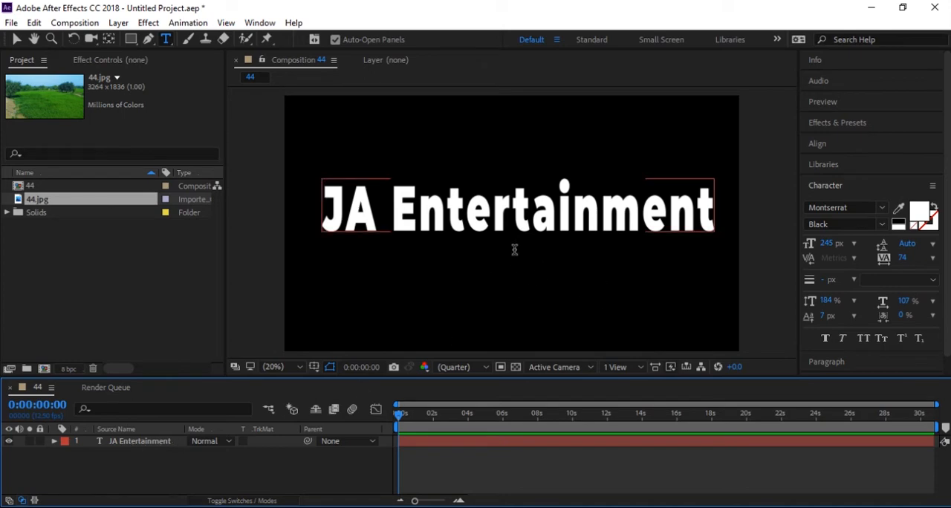
pyautogui.moveTo(409, 219)
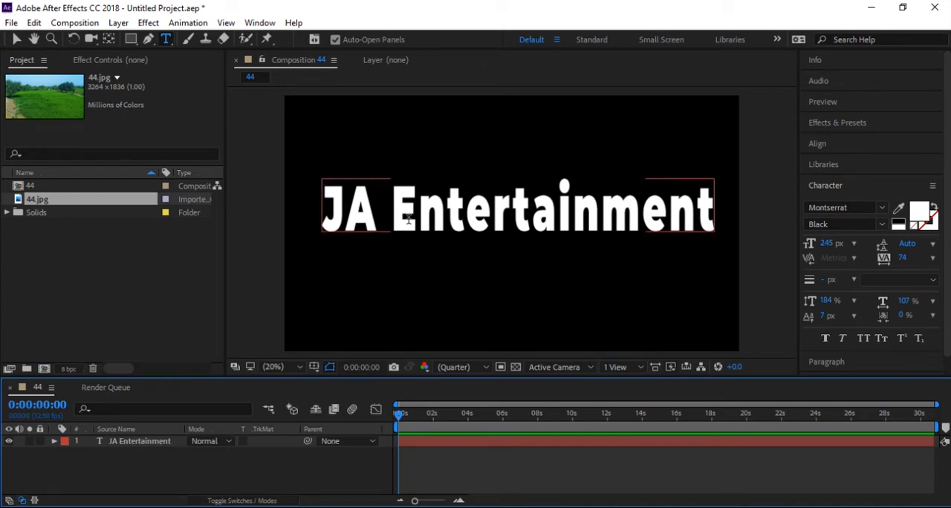
pyautogui.moveTo(387, 235)
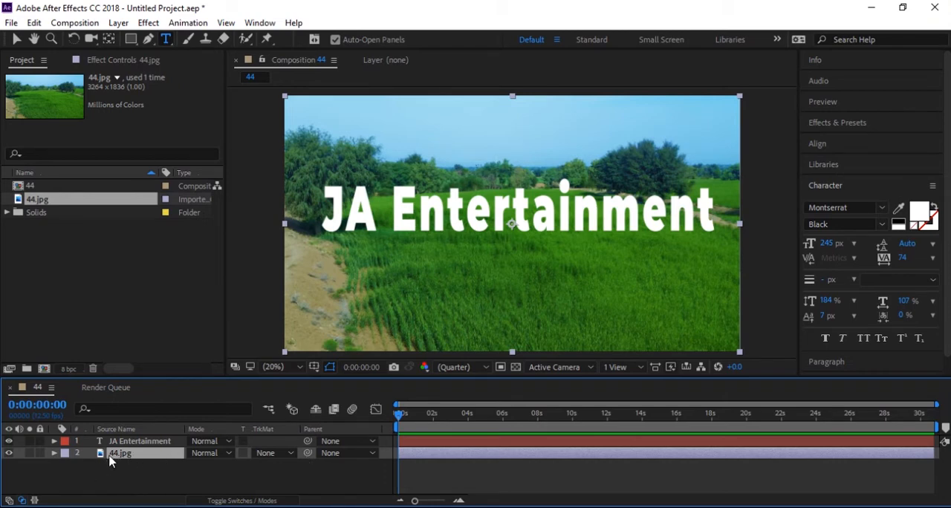
pyautogui.moveTo(628, 303)
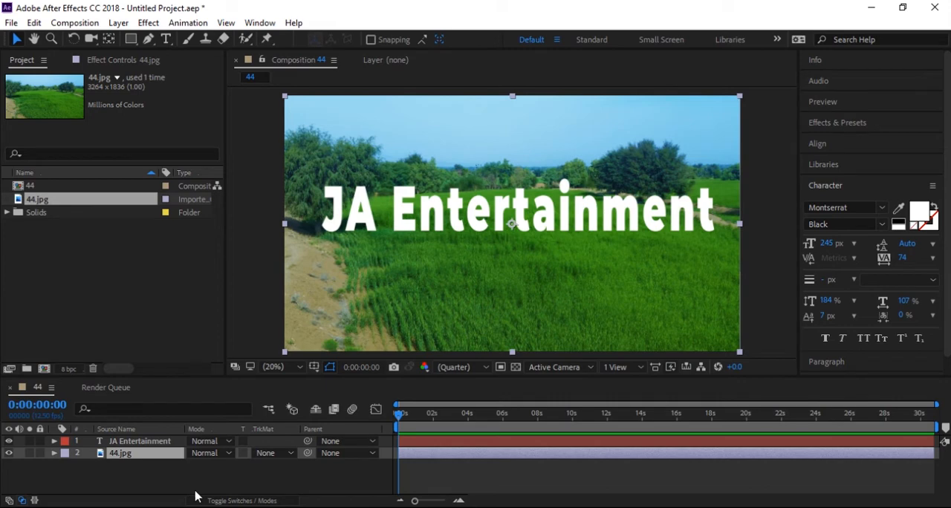
pyautogui.moveTo(216, 473)
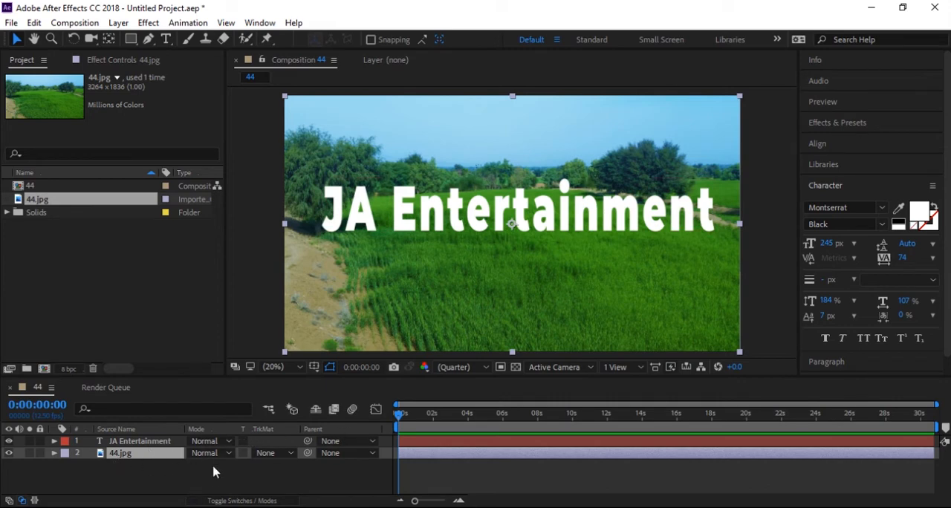
pyautogui.moveTo(214, 468)
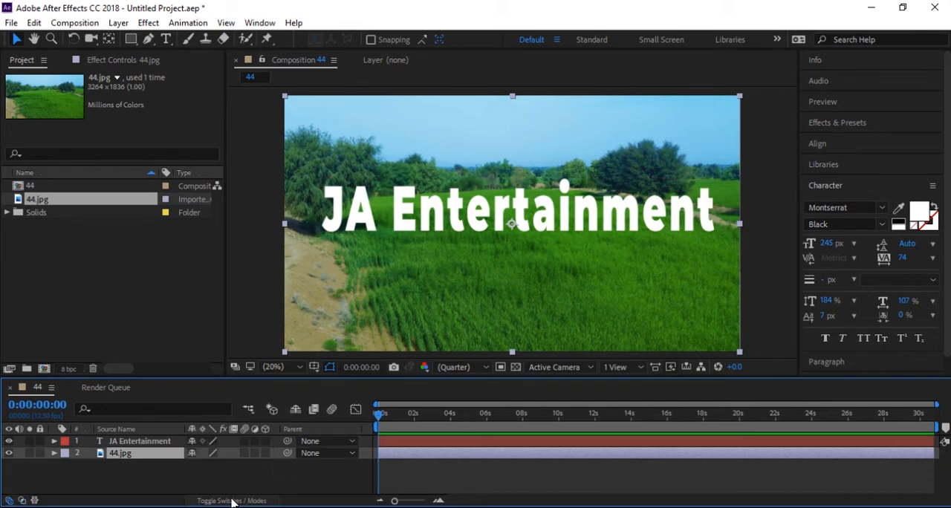
pyautogui.click(232, 499)
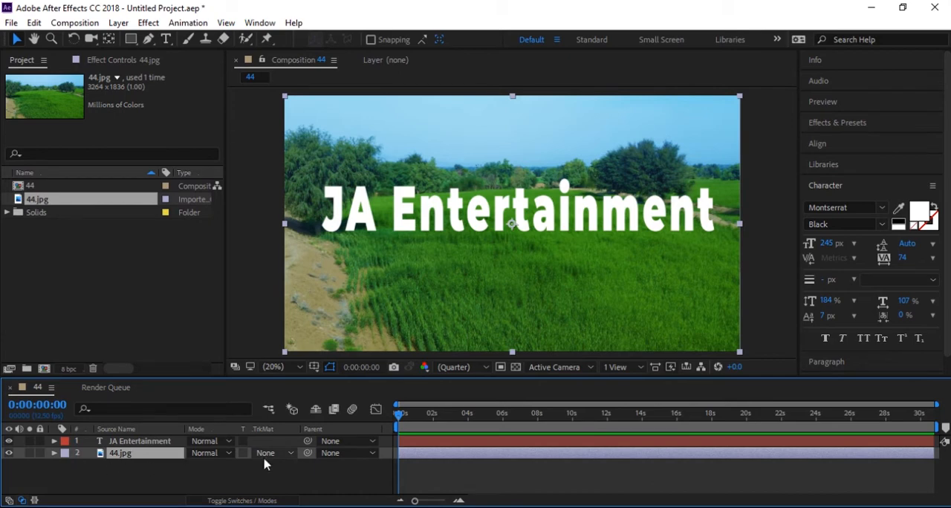
# Step: Set the 44.jpg layer's TrkMat to Alpha Matte "JA Entertainment" so grass fills only the letters
pyautogui.click(275, 452)
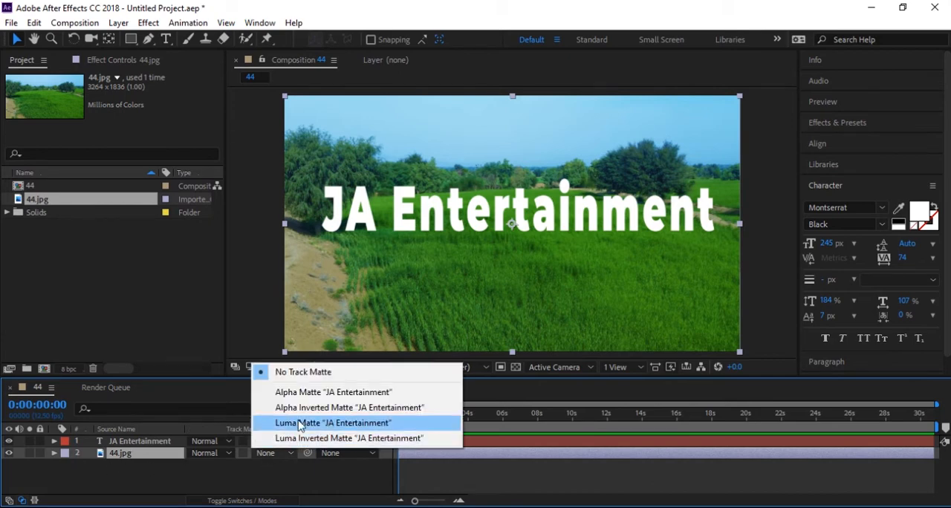
pyautogui.moveTo(324, 393)
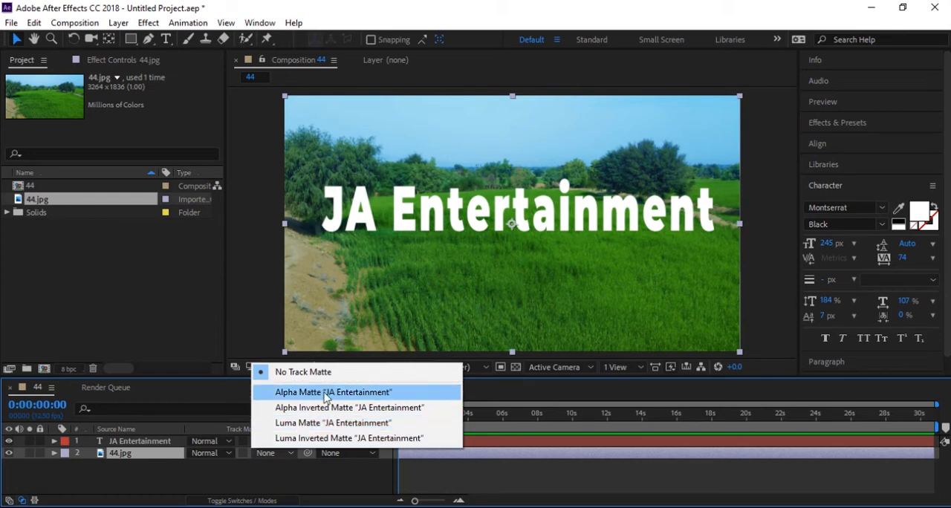
pyautogui.moveTo(336, 396)
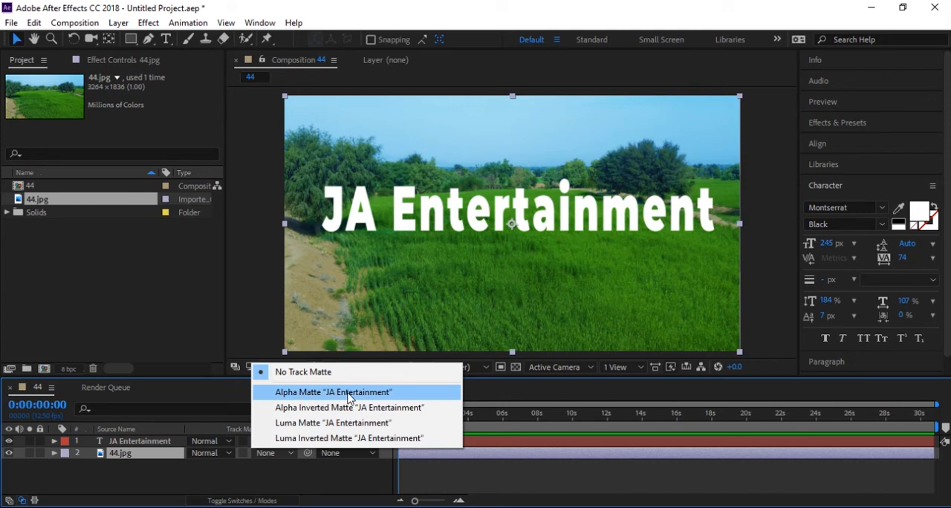
pyautogui.moveTo(292, 398)
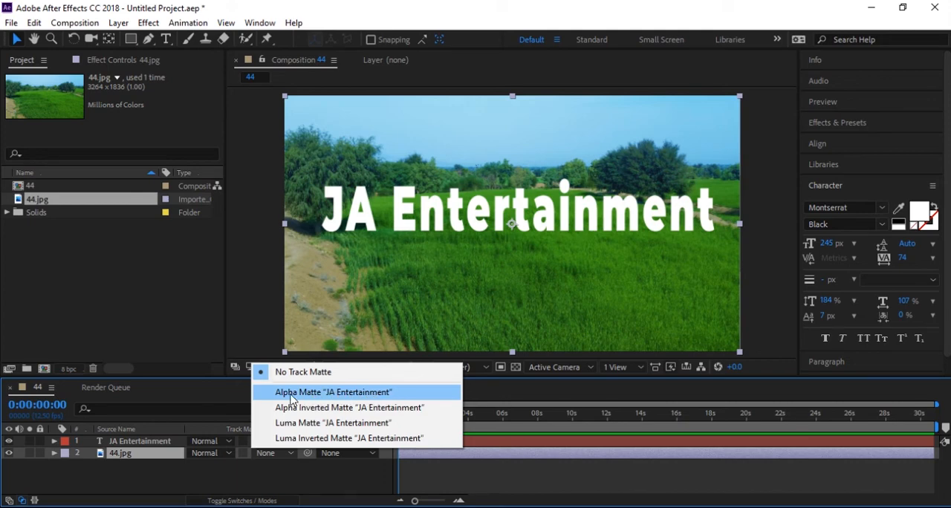
pyautogui.moveTo(321, 400)
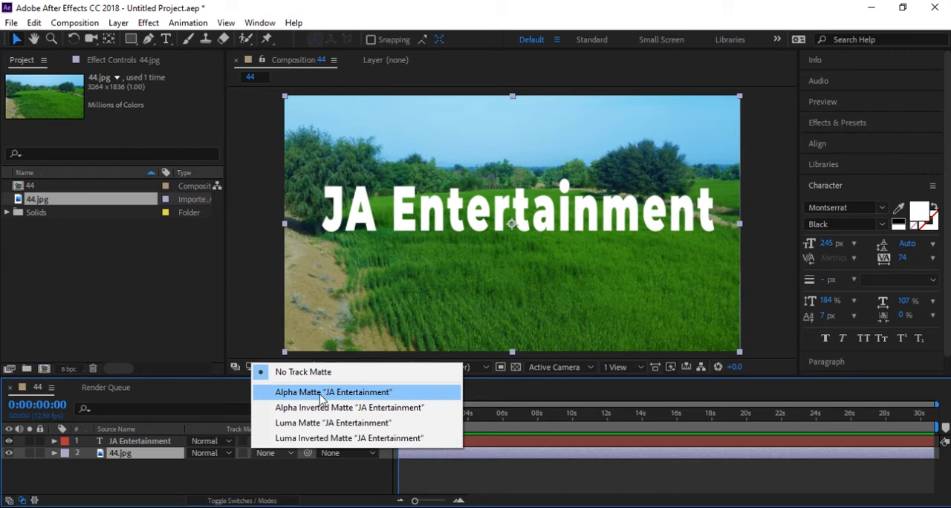
pyautogui.click(333, 392)
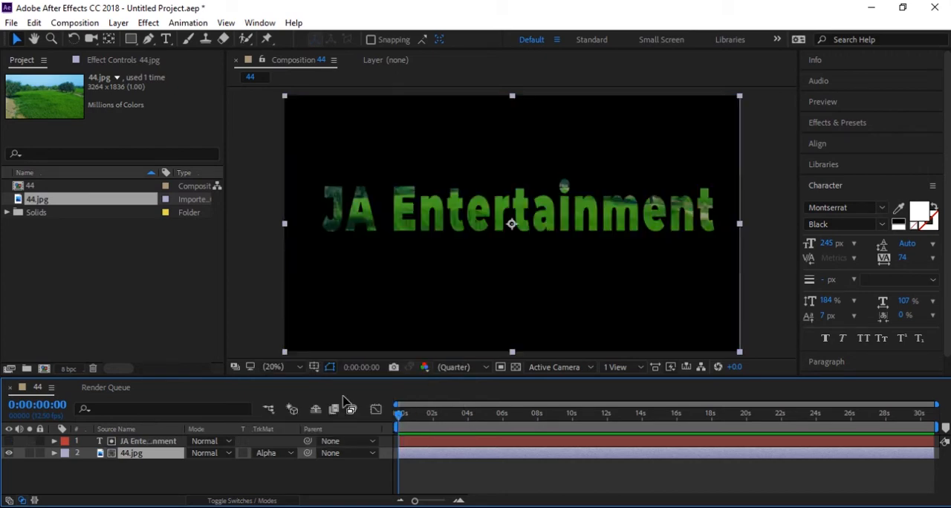
pyautogui.moveTo(446, 341)
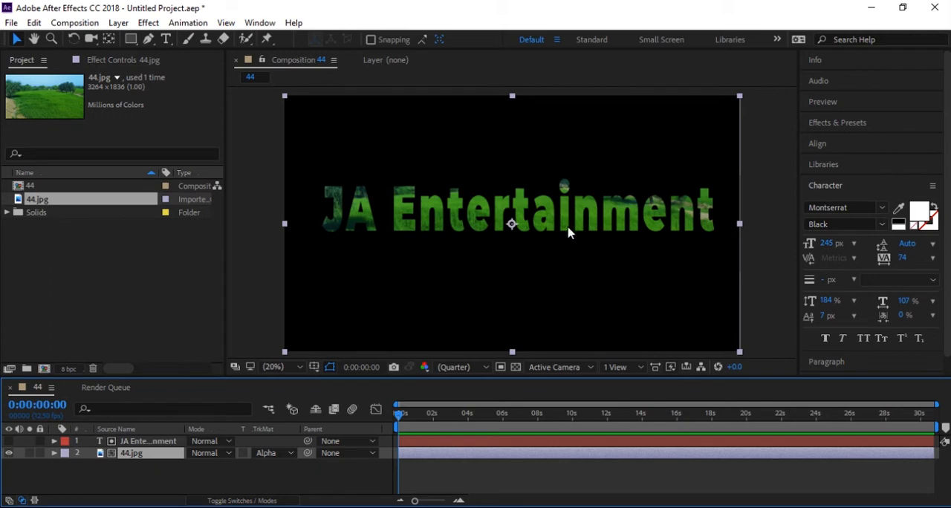
pyautogui.moveTo(378, 132)
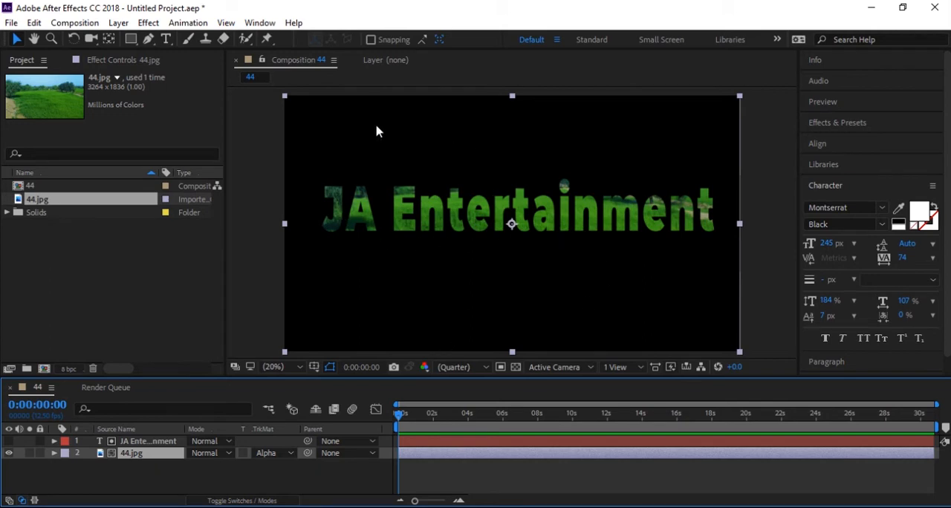
pyautogui.moveTo(324, 153)
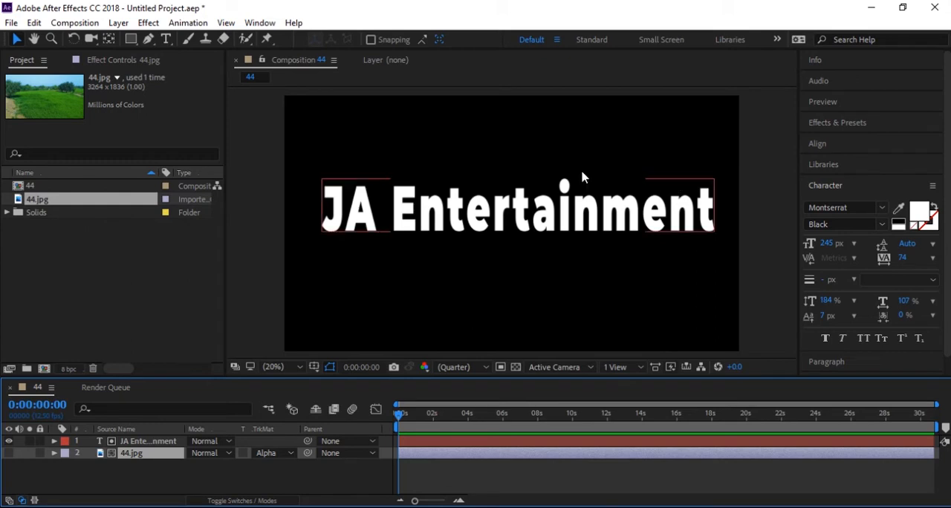
pyautogui.click(8, 440)
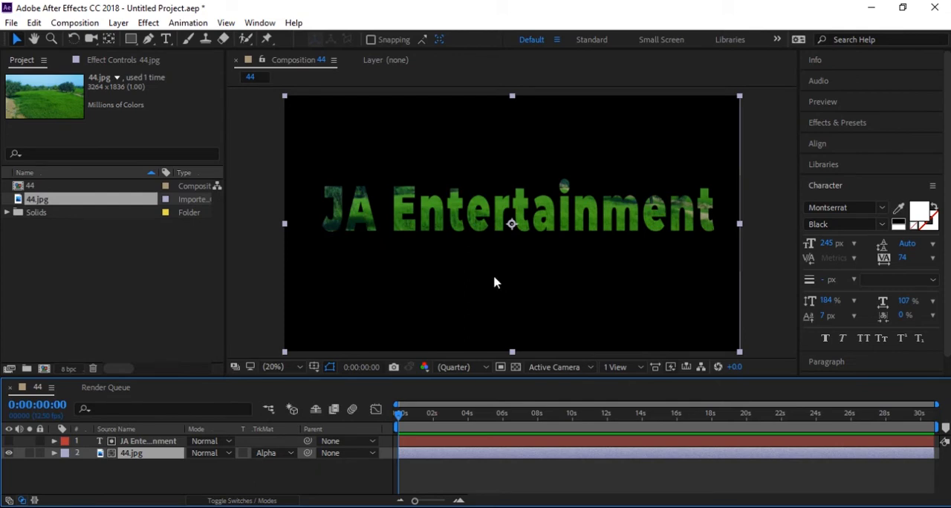
pyautogui.moveTo(432, 214)
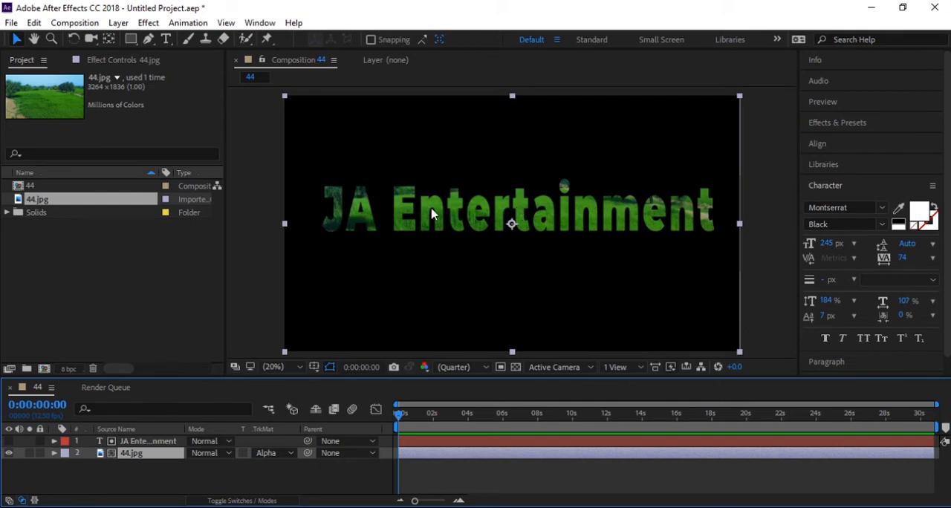
pyautogui.moveTo(474, 196)
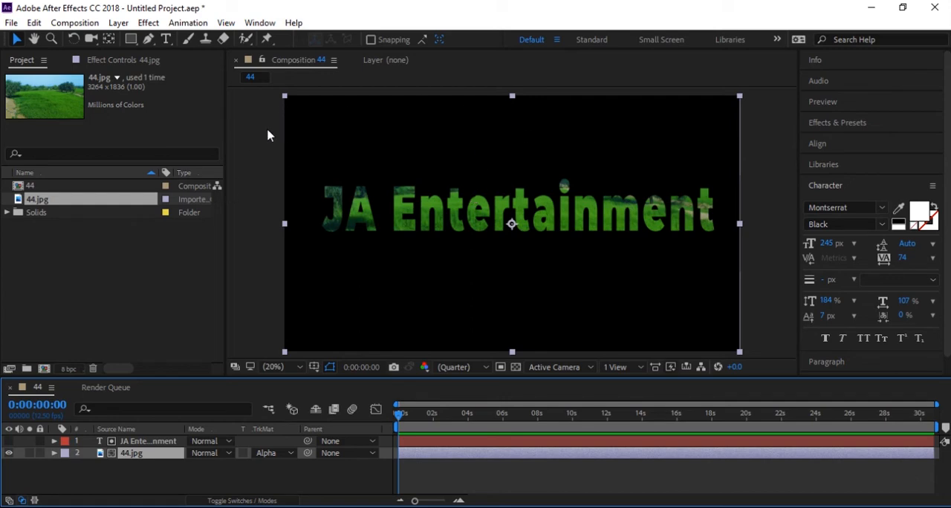
pyautogui.click(146, 442)
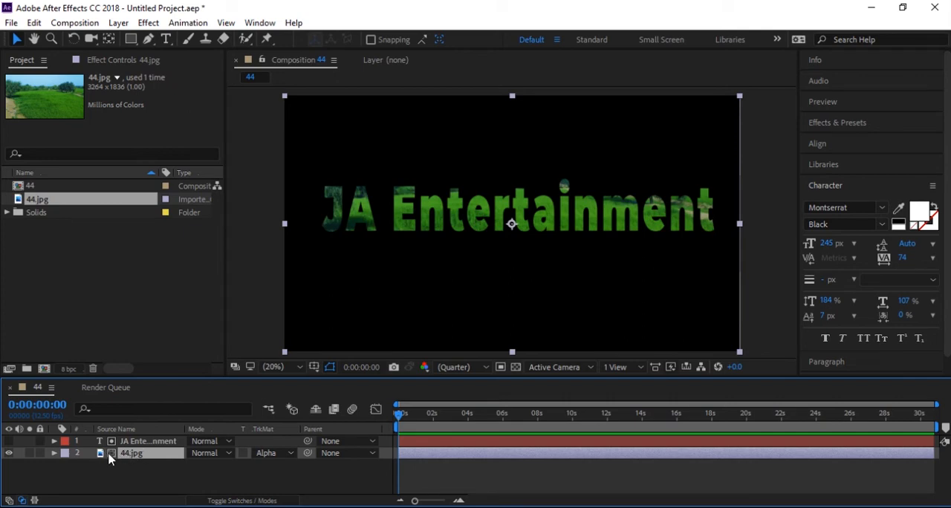
pyautogui.moveTo(128, 453)
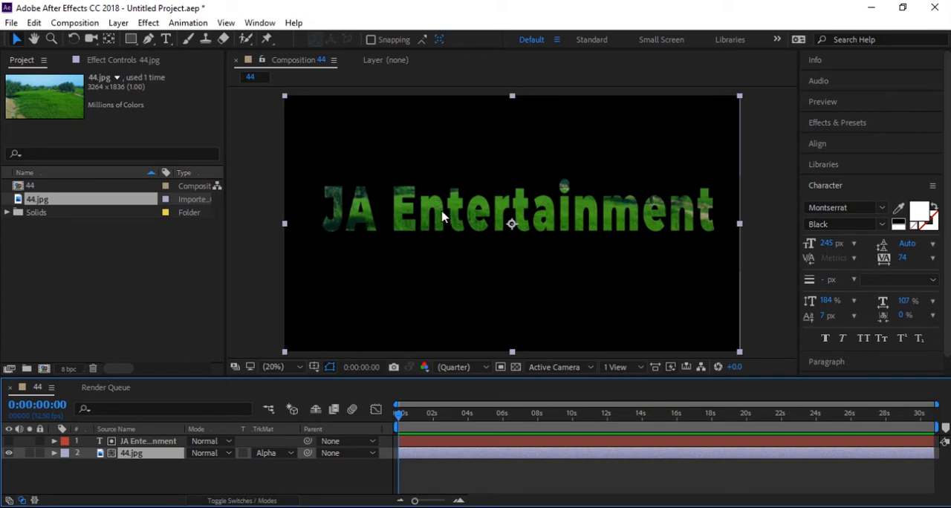
pyautogui.moveTo(559, 207)
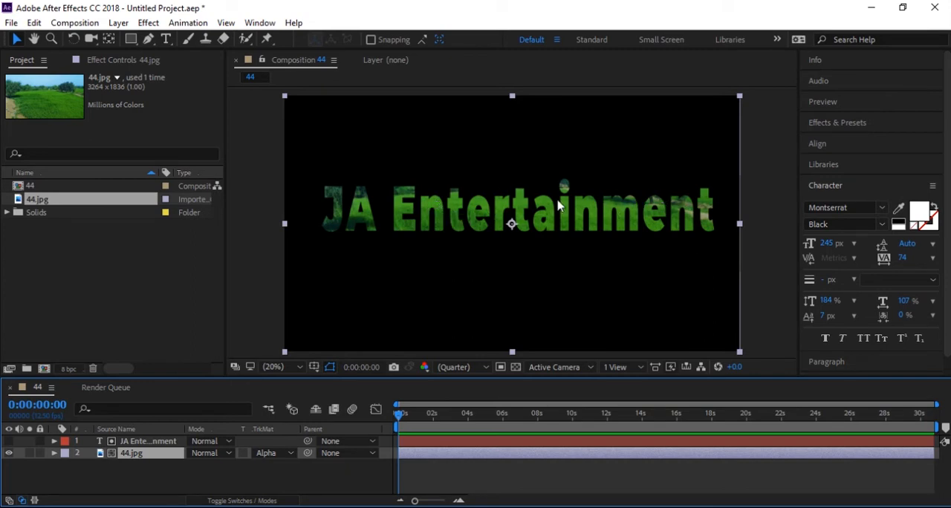
pyautogui.moveTo(339, 135)
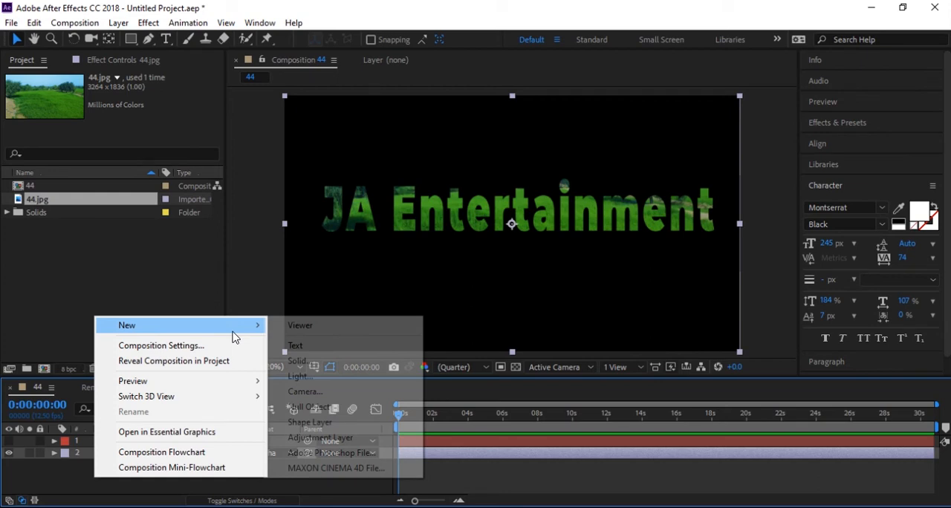
# Step: Create a new solid layer with the grayish blue colour 5C697A
pyautogui.click(297, 360)
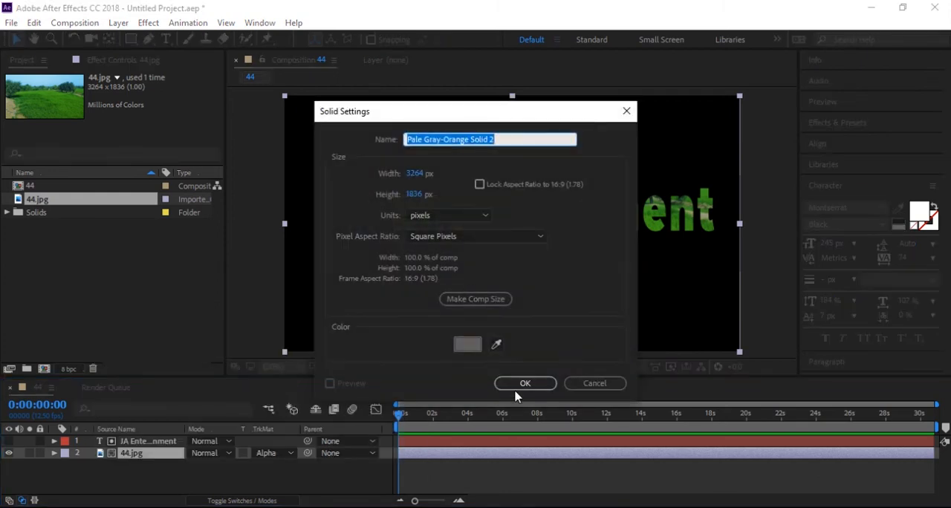
pyautogui.click(467, 345)
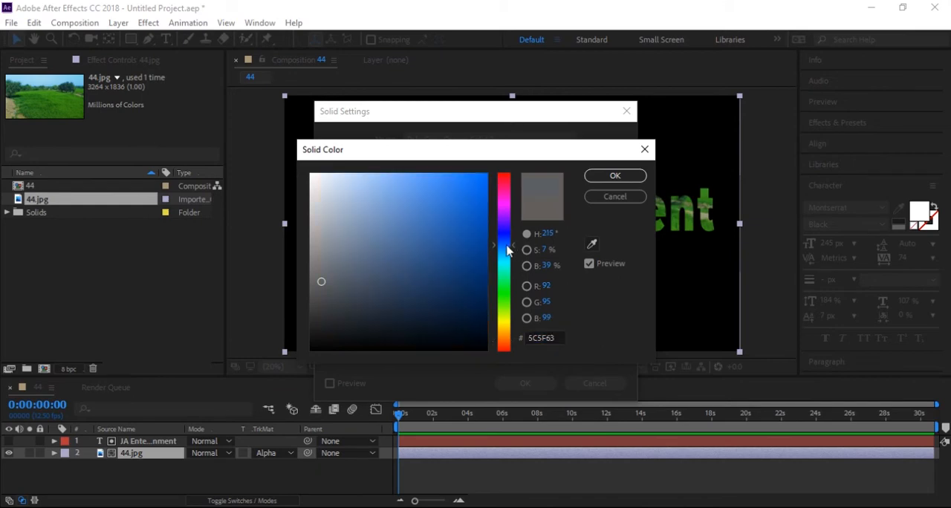
pyautogui.moveTo(321, 281); pyautogui.dragTo(353, 265)
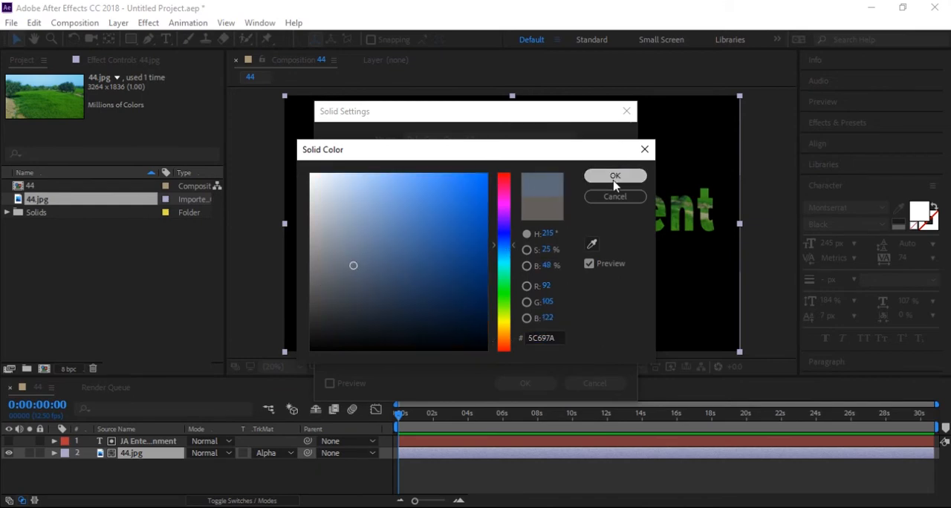
pyautogui.click(615, 175)
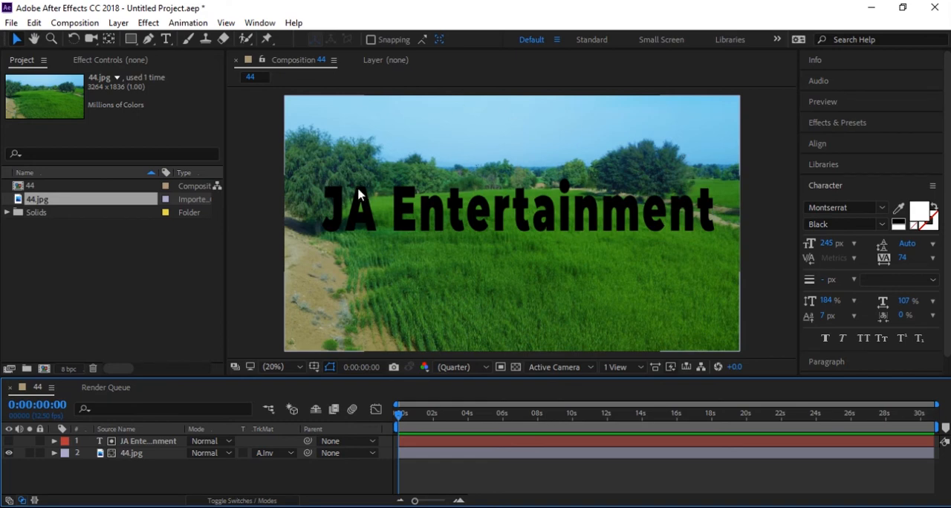
pyautogui.moveTo(538, 116)
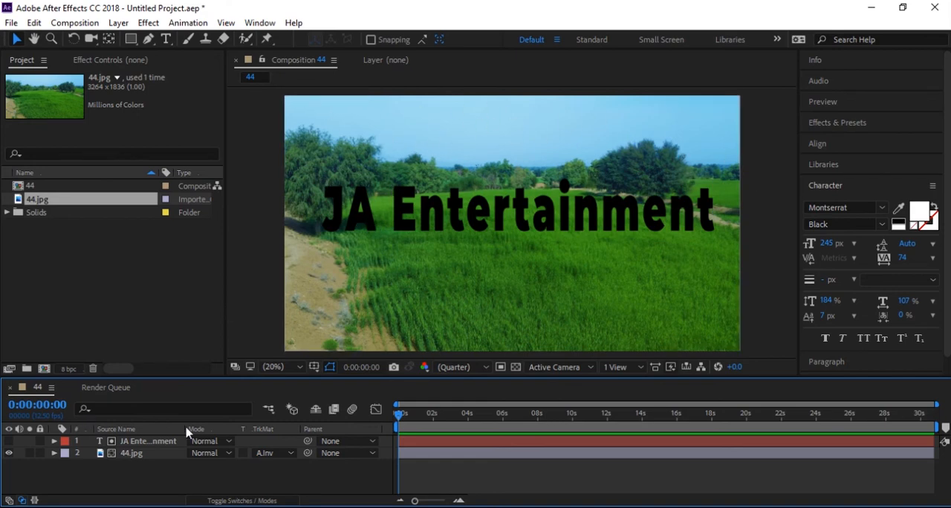
# Step: Select the text layer and reopen the TrkMat dropdown while Alpha Inverted Matte is active
pyautogui.click(131, 452)
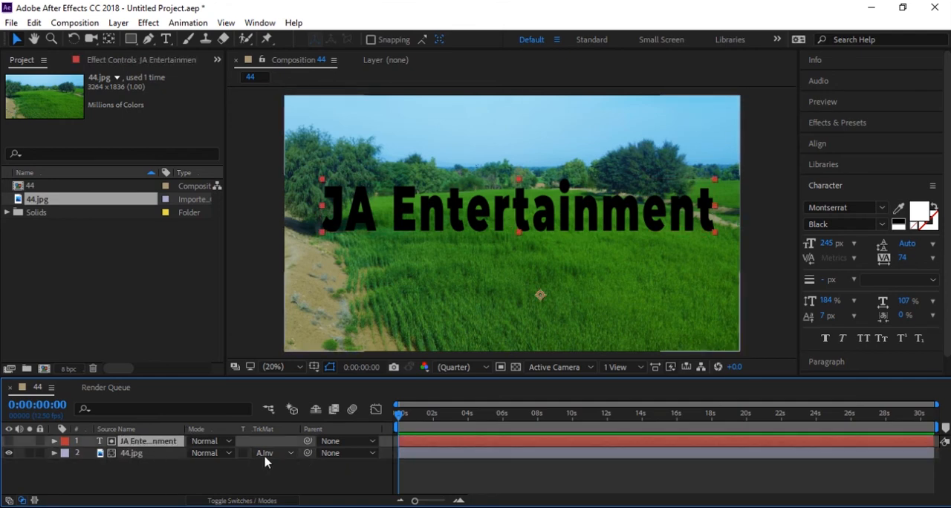
pyautogui.click(273, 452)
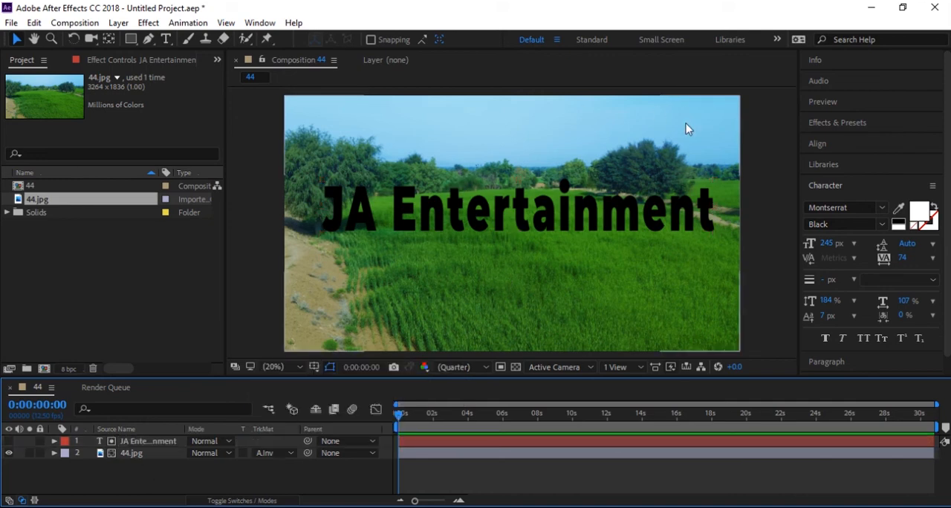
pyautogui.moveTo(625, 199)
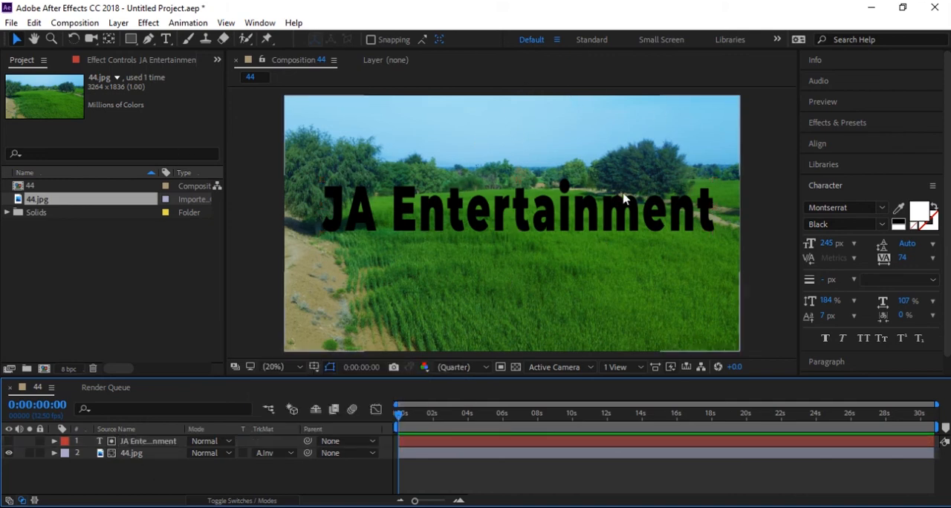
pyautogui.moveTo(751, 241)
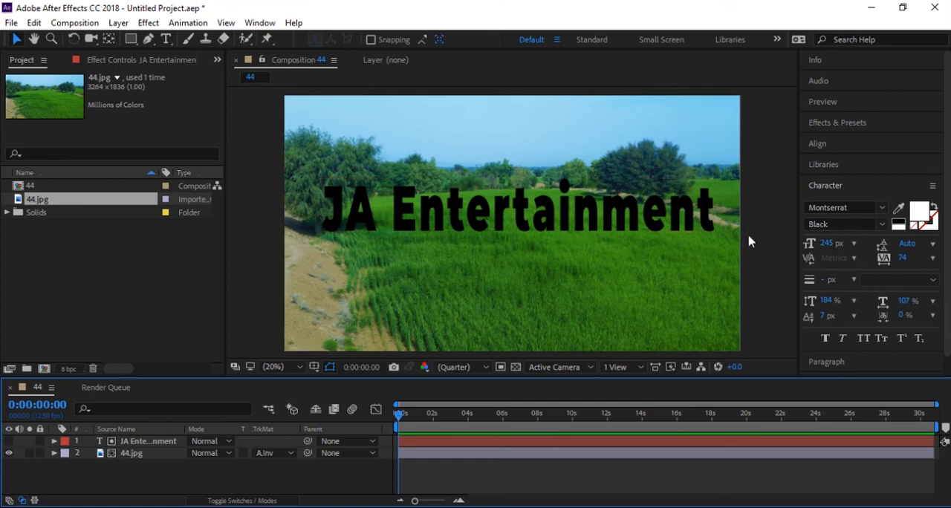
pyautogui.moveTo(223, 81)
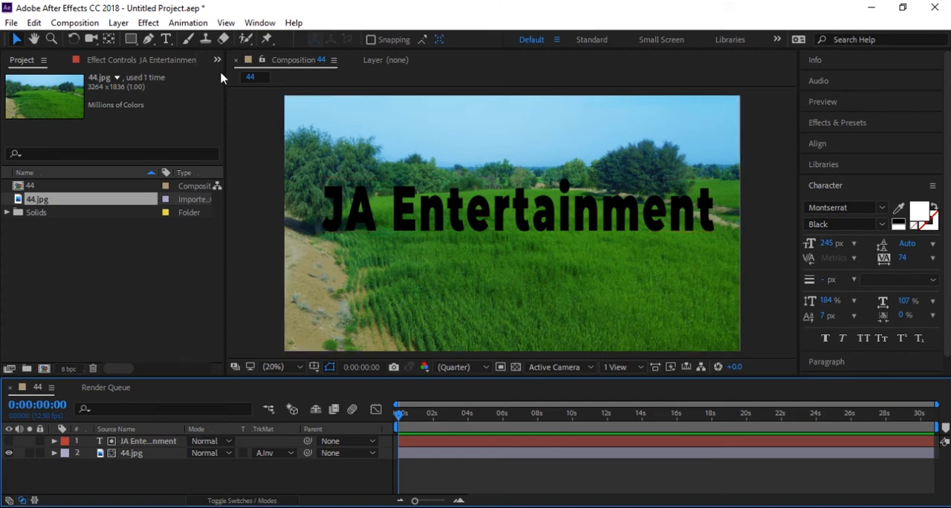
pyautogui.moveTo(331, 241)
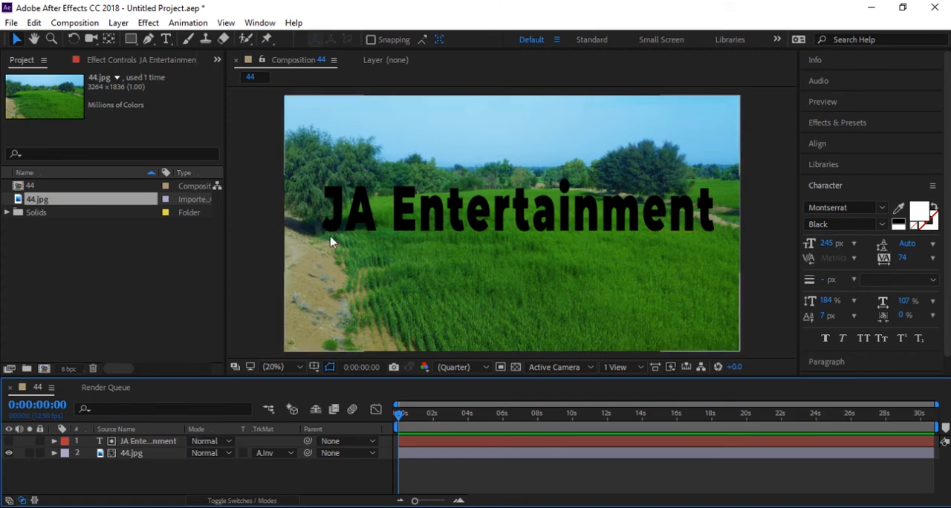
# Step: Switch 44.jpg back to Alpha Matte "JA Entertainment" and select the photo layer
pyautogui.click(271, 453)
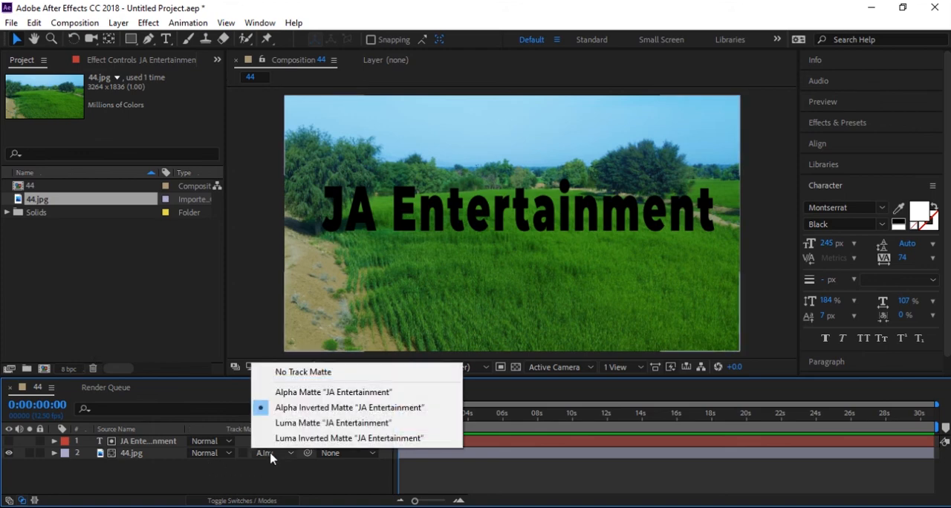
pyautogui.click(333, 393)
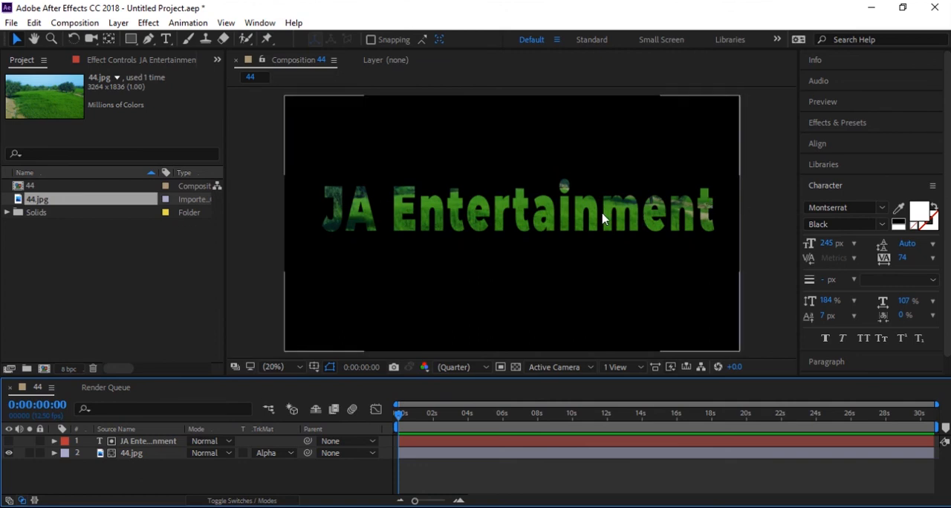
pyautogui.moveTo(407, 195)
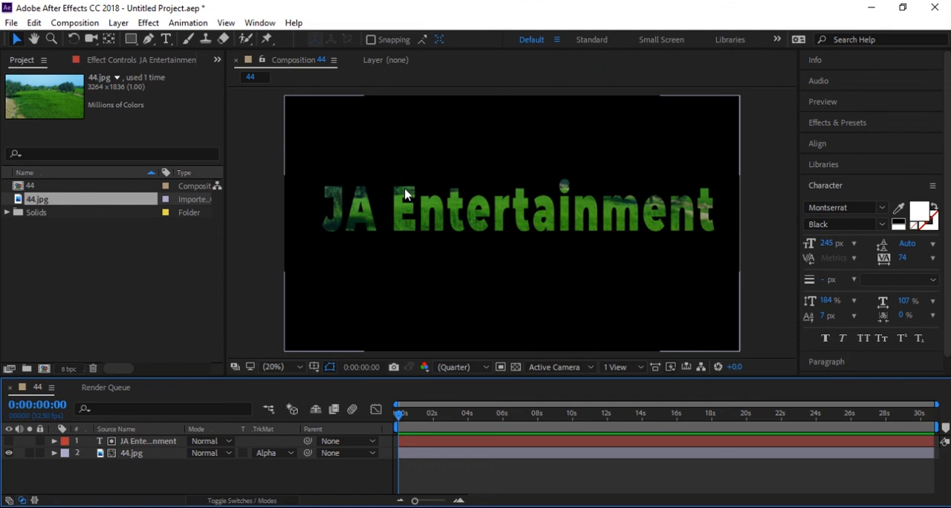
pyautogui.moveTo(537, 216)
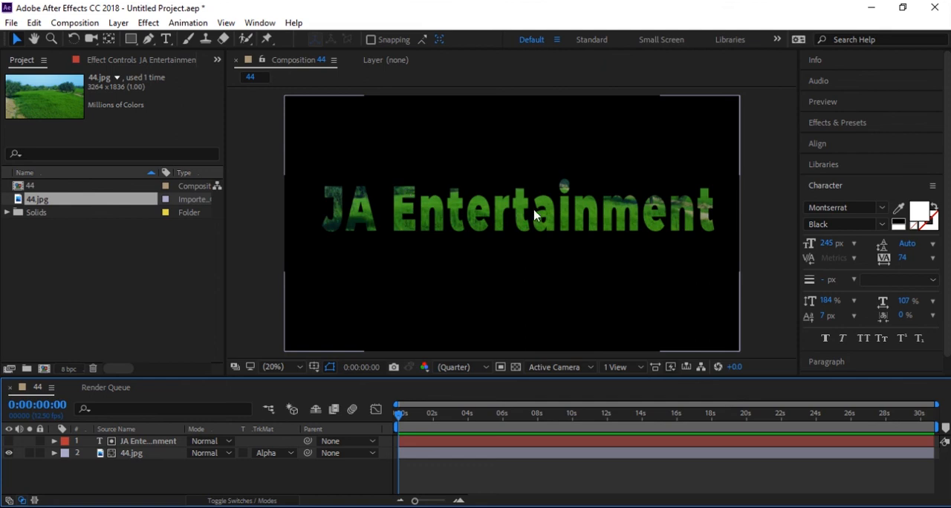
pyautogui.moveTo(149, 458)
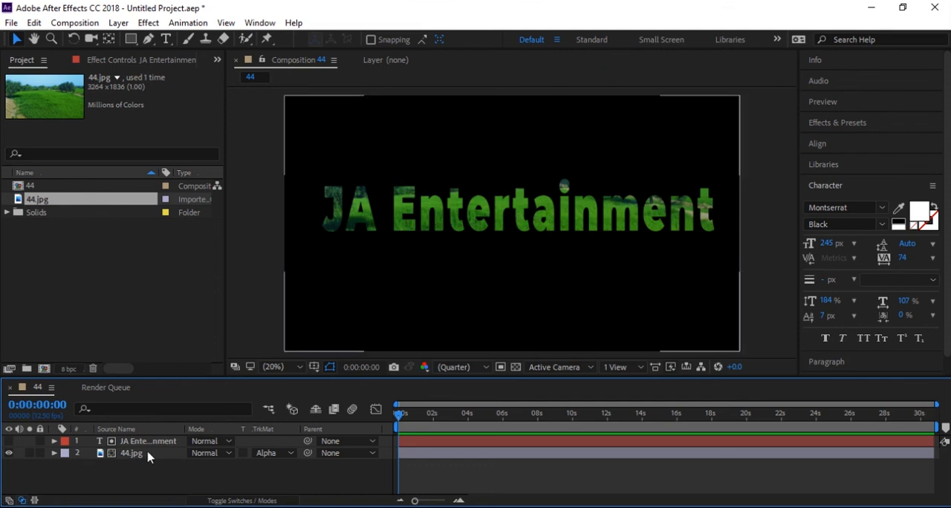
pyautogui.click(131, 454)
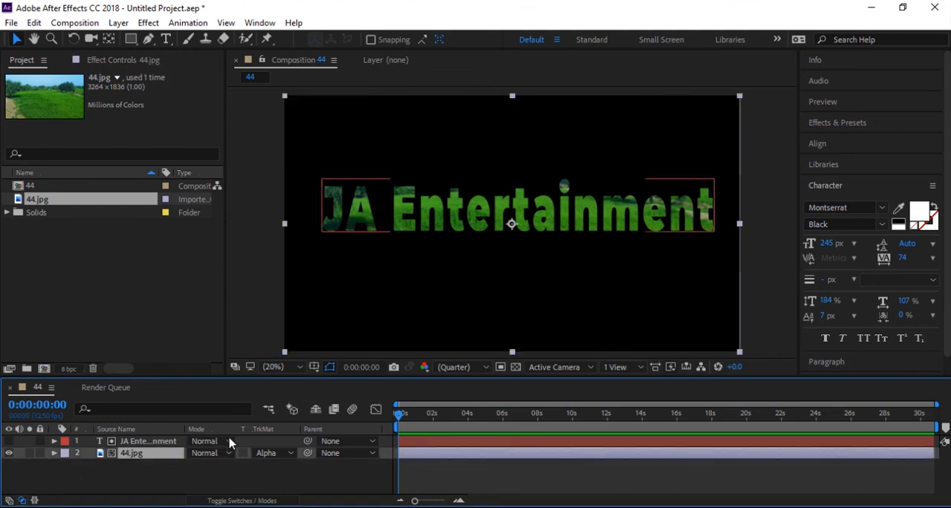